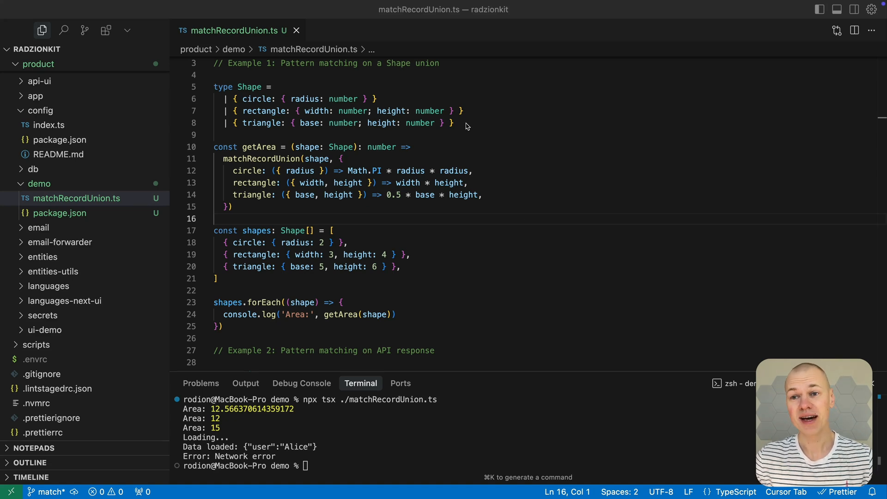
Review the Shape union type, then star the radzionkit repository on GitHub.
left_click_drag(214, 87, 453, 123)
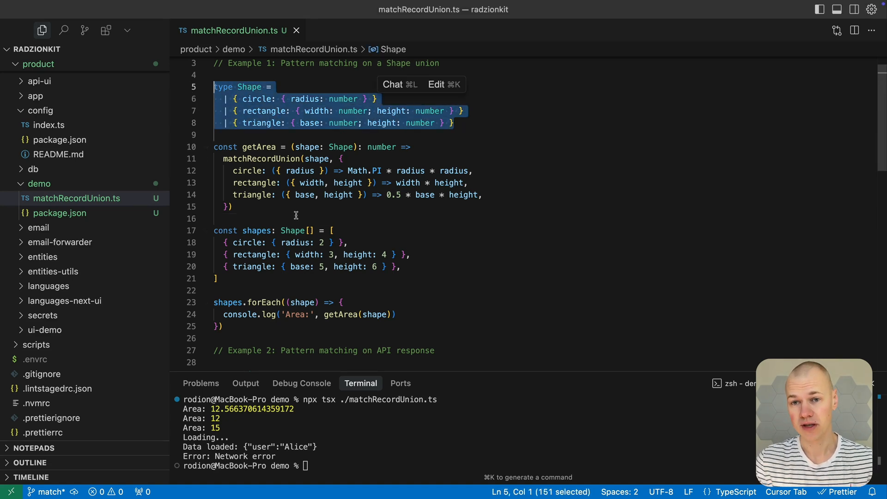
double_click(260, 158)
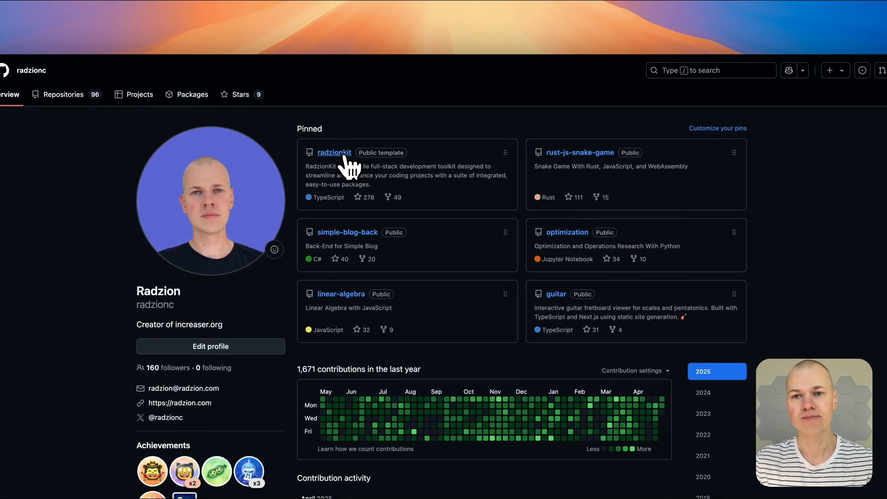
left_click(334, 152)
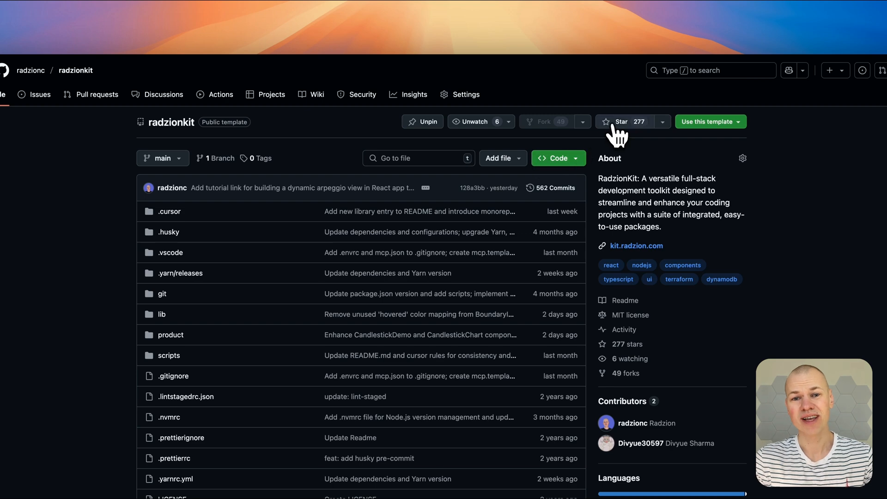
left_click(625, 121)
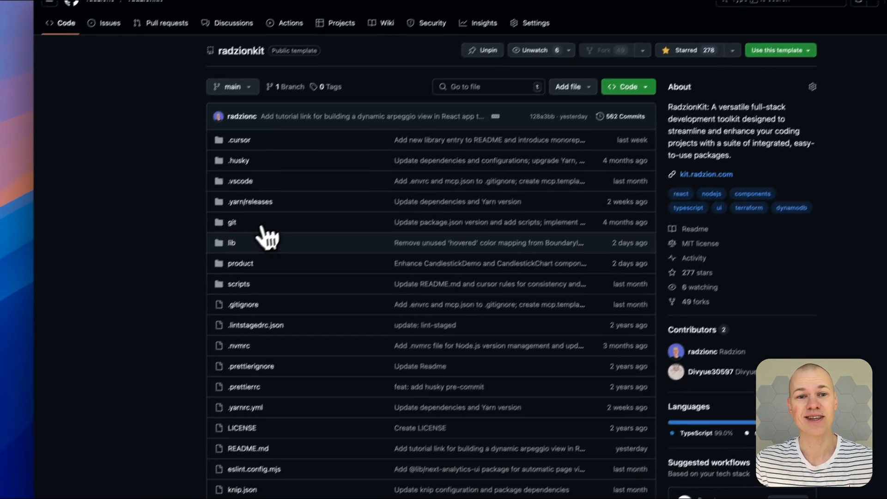
Browse into lib/utils in radzionkit and view the match.ts utility file.
left_click(231, 242)
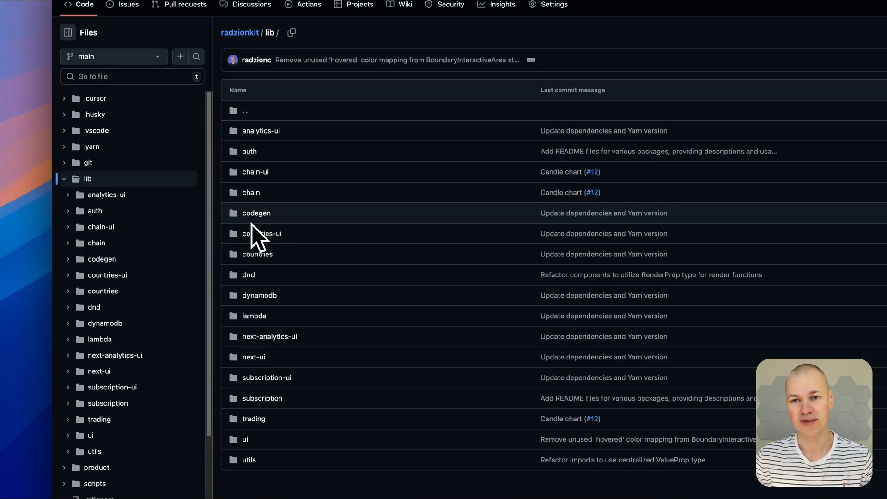
scroll("down", 3)
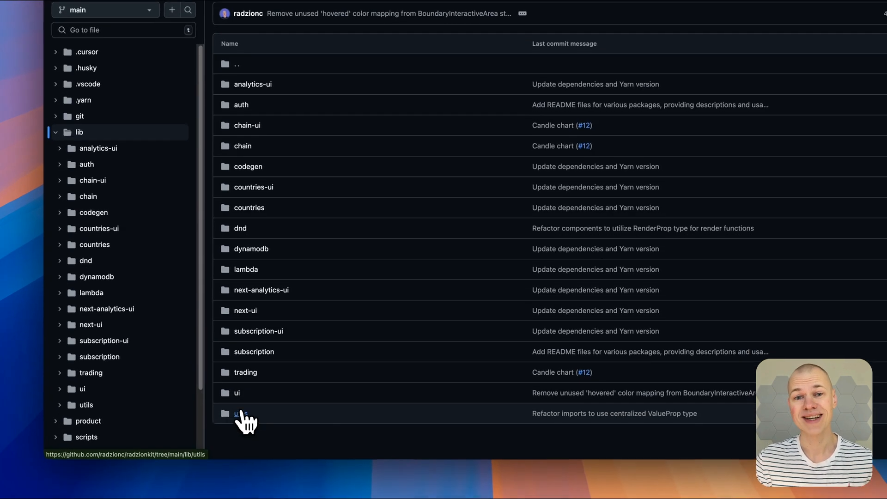
left_click(242, 414)
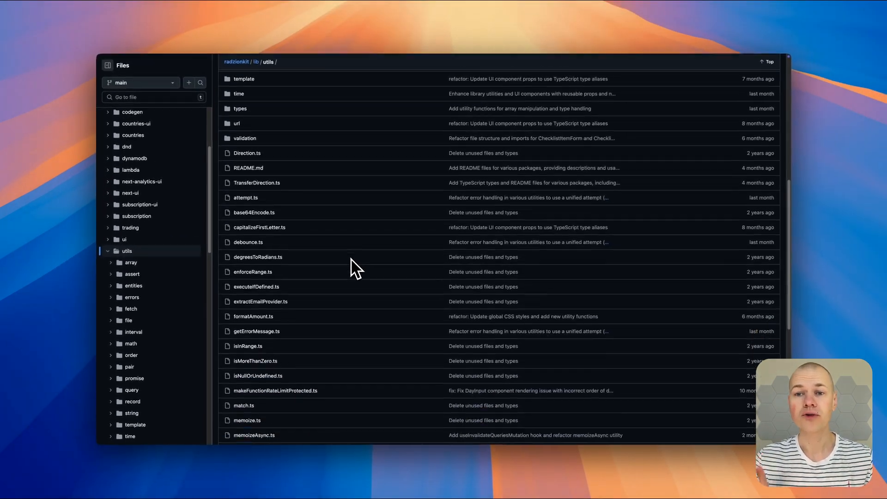
scroll("down", 3)
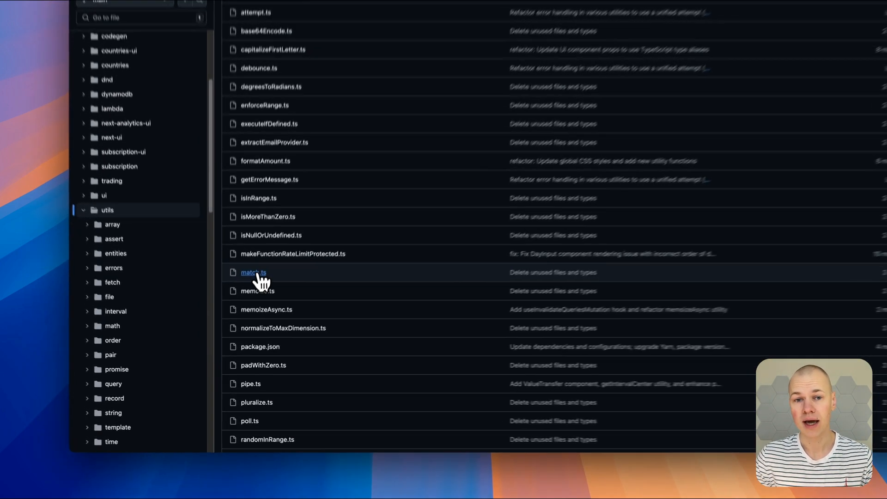
left_click(253, 271)
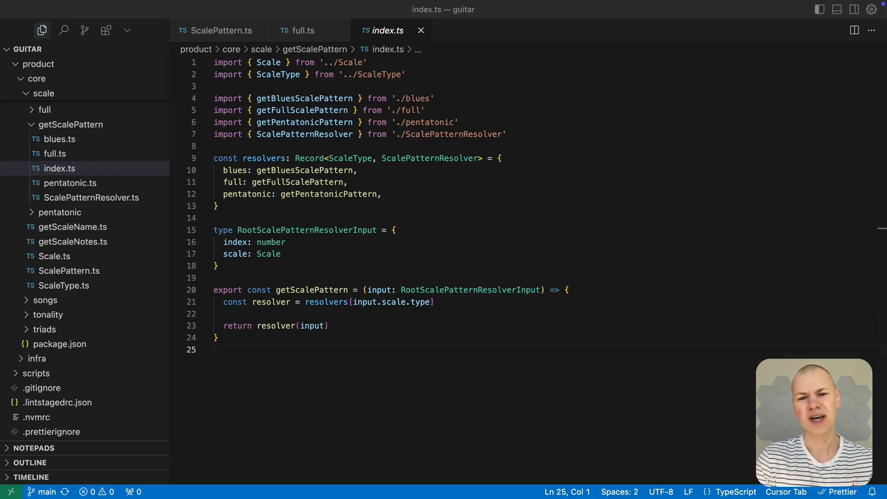
mouse_move(336, 289)
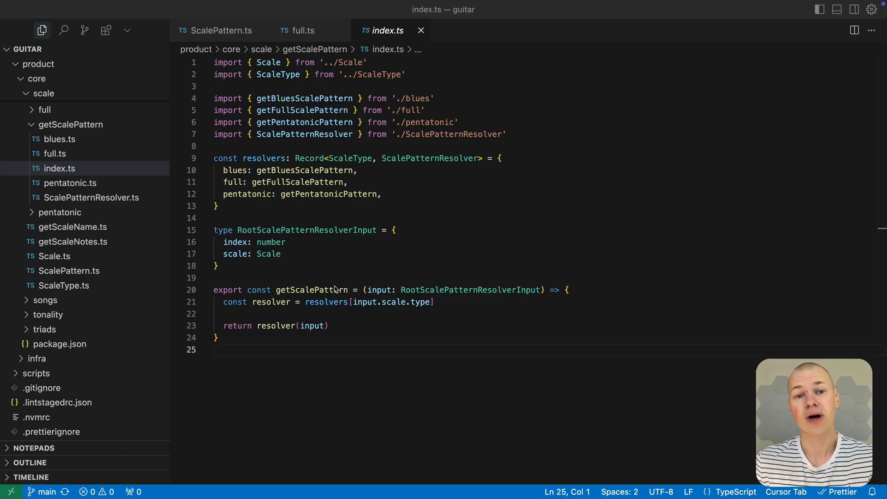
left_click_drag(214, 158, 218, 206)
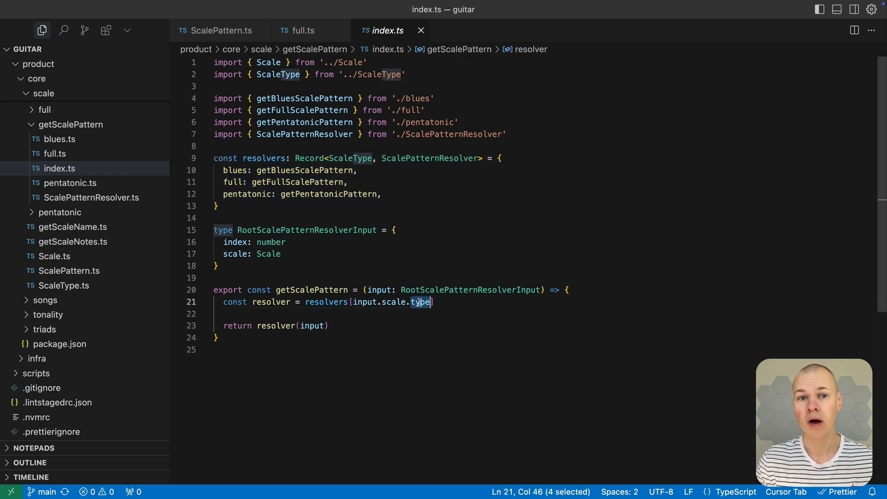
mouse_move(422, 302)
type("]")
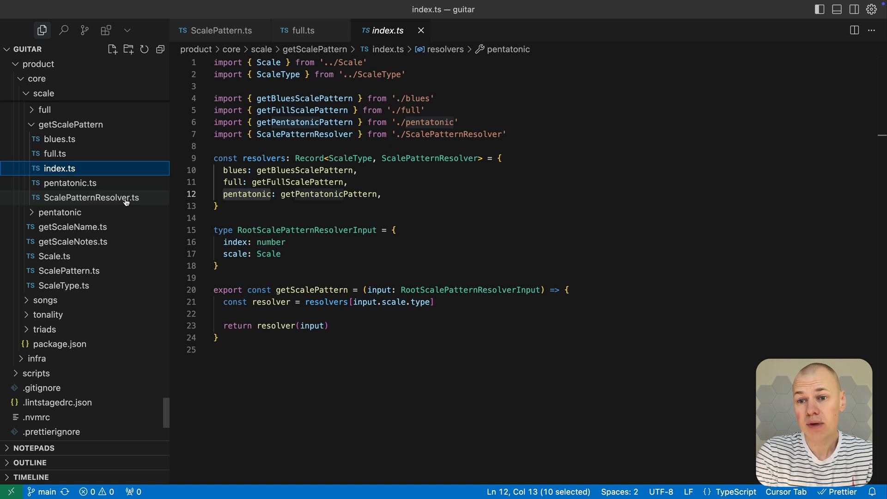
left_click(91, 197)
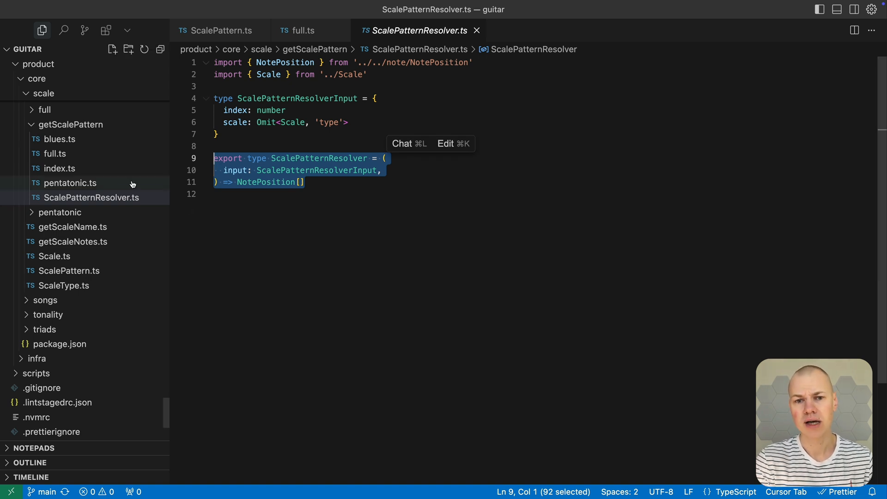
left_click(59, 168)
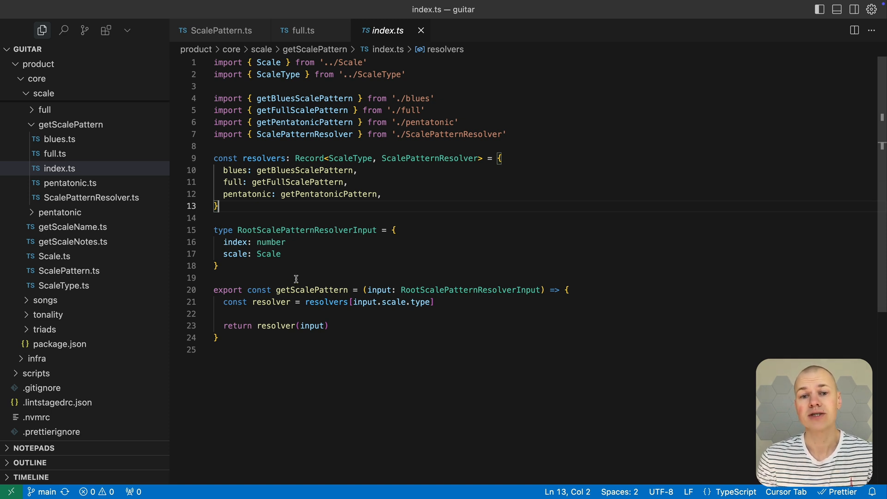
double_click(271, 301)
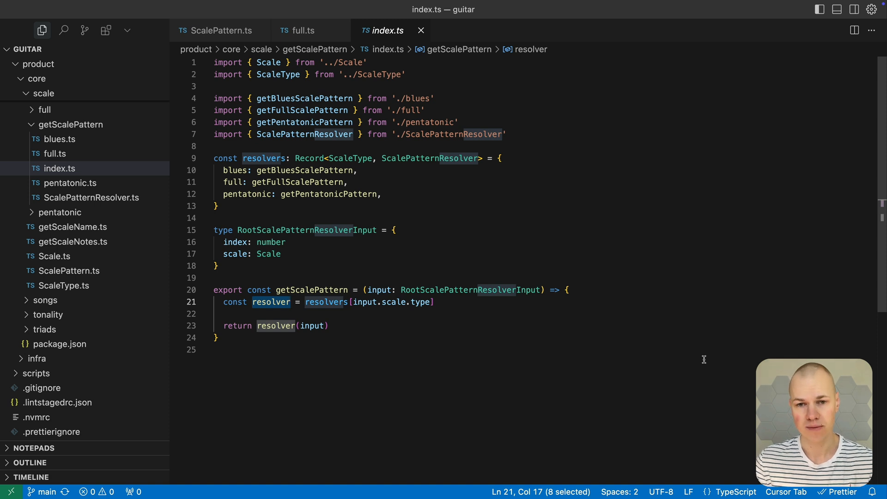
mouse_move(696, 354)
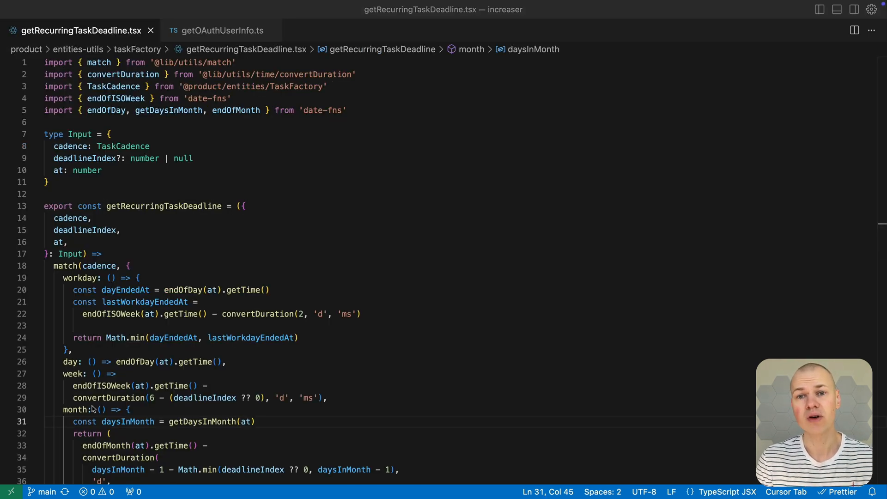
scroll("down", 3)
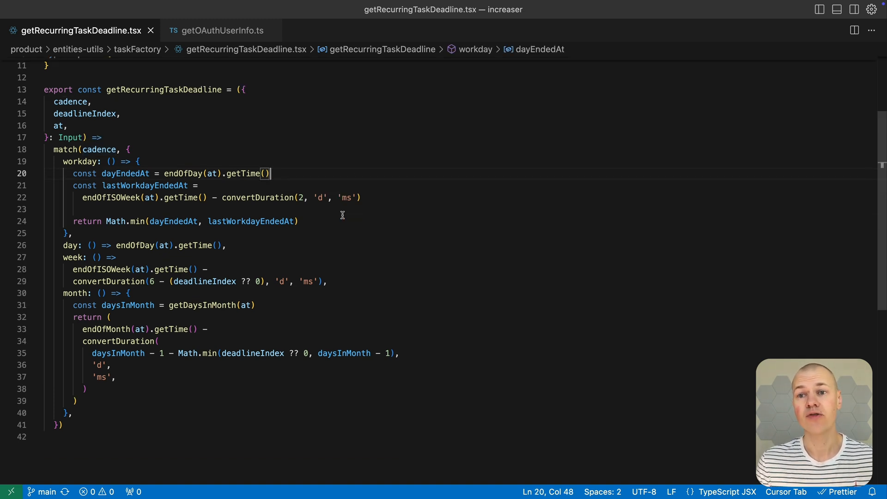
double_click(66, 150)
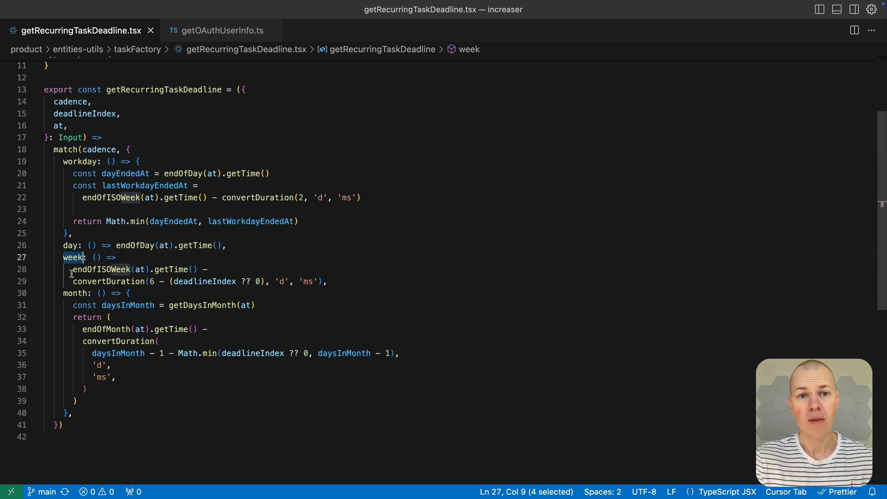
double_click(74, 293)
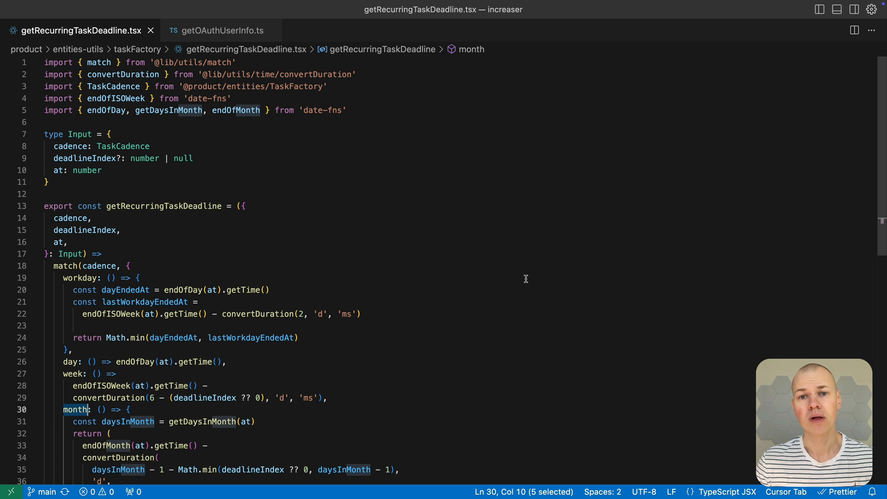
double_click(164, 206)
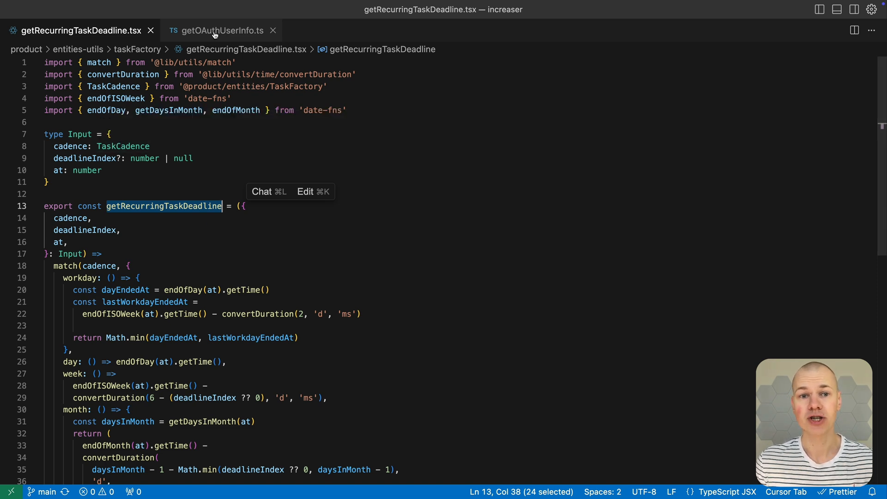
Review the google and facebook provider handlers in getOAuthUserInfo.ts, then return to match.ts.
left_click(221, 30)
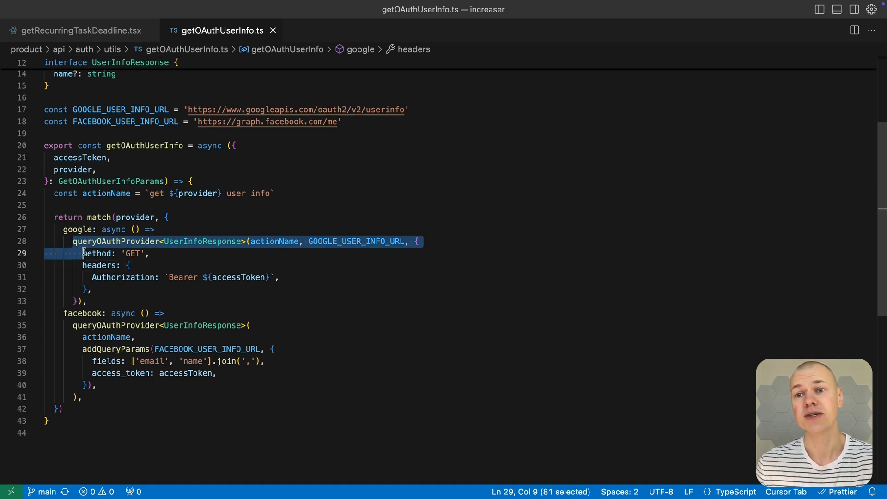
left_click_drag(82, 253, 82, 301)
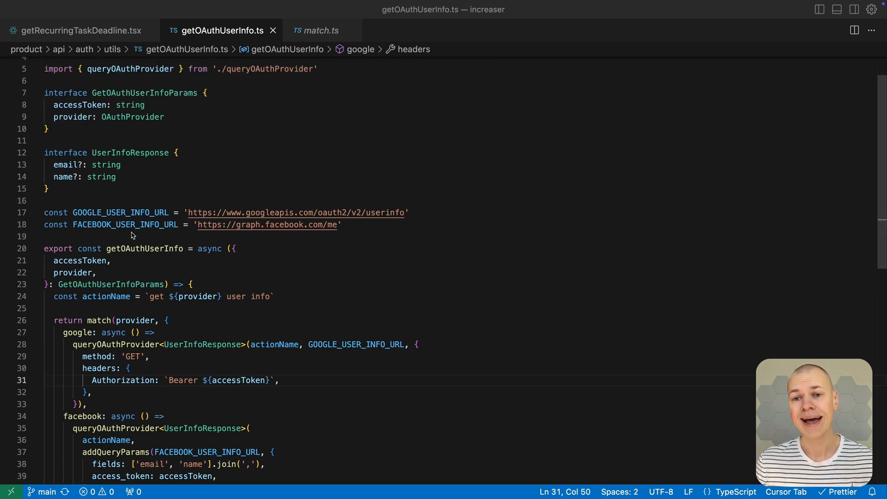
scroll("down", 3)
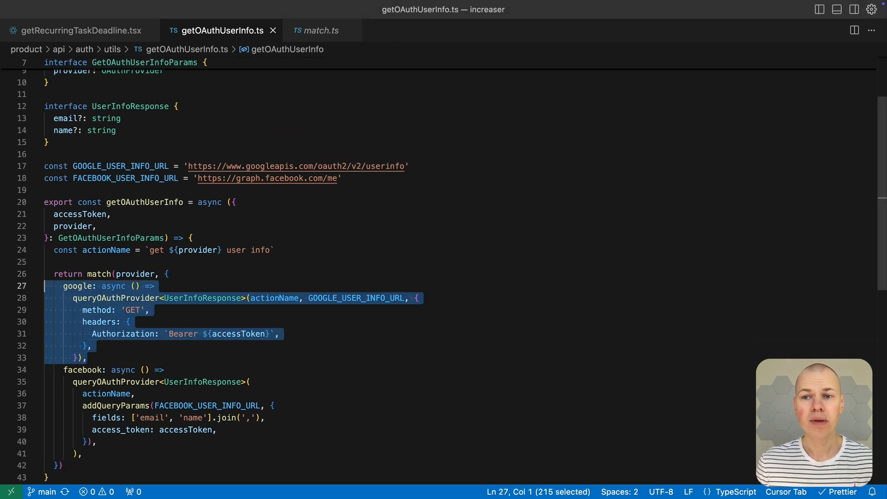
key("cmd+/")
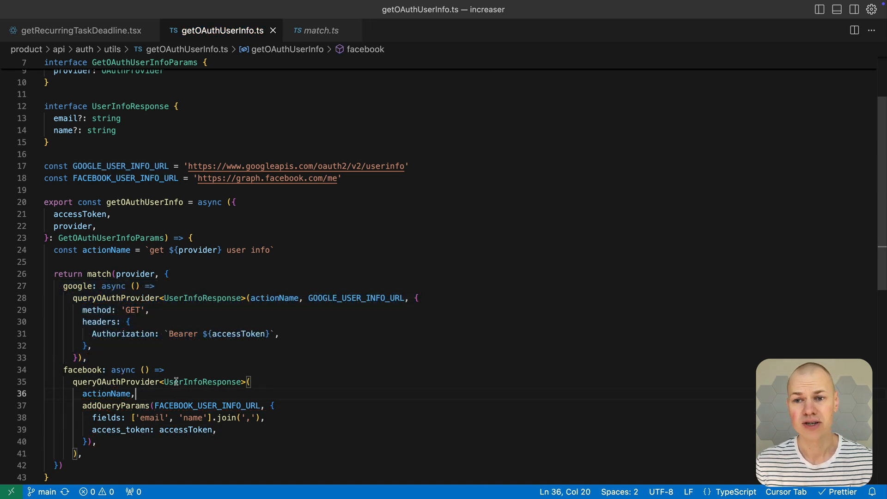
left_click(316, 30)
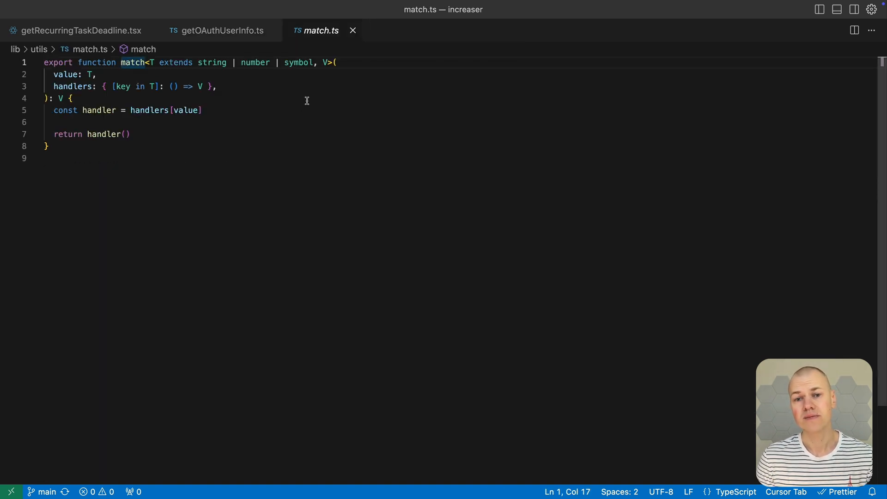
Select the match function name to search for its calls project-wide.
double_click(210, 62)
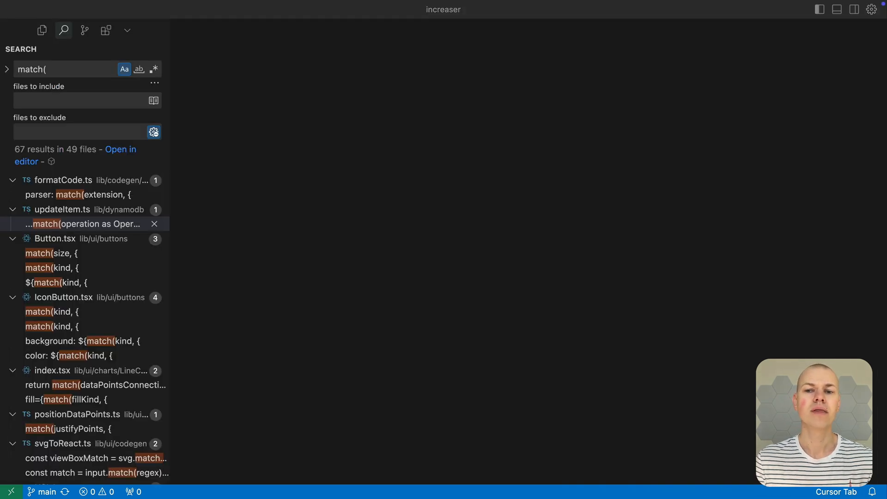
View the match( calls in formatCode, updateItem, Button, IconButton and positionDataPoints.
left_click(74, 194)
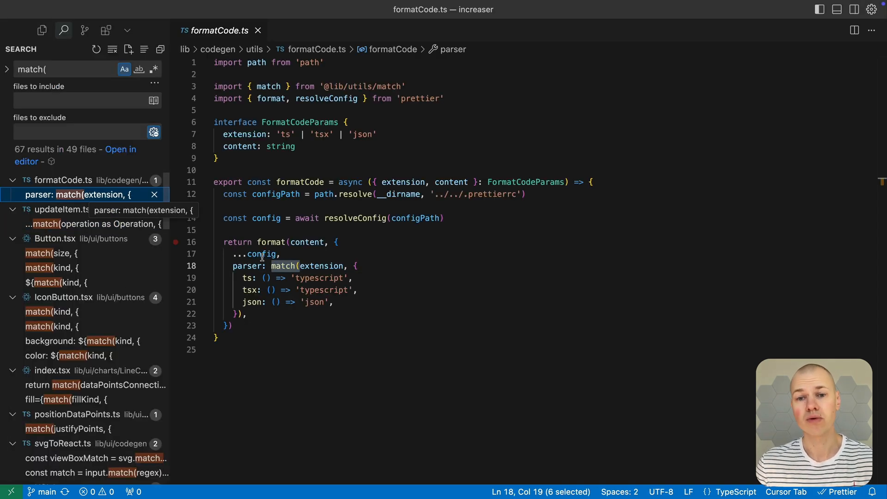
left_click(91, 223)
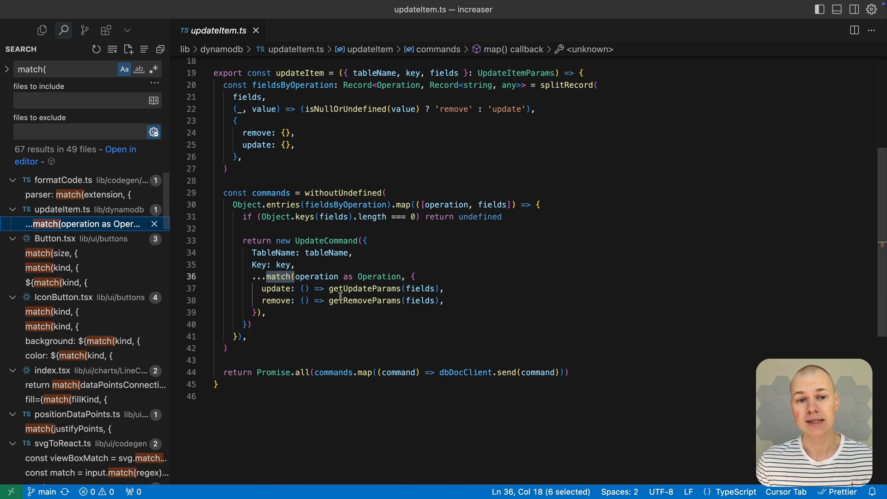
left_click(52, 254)
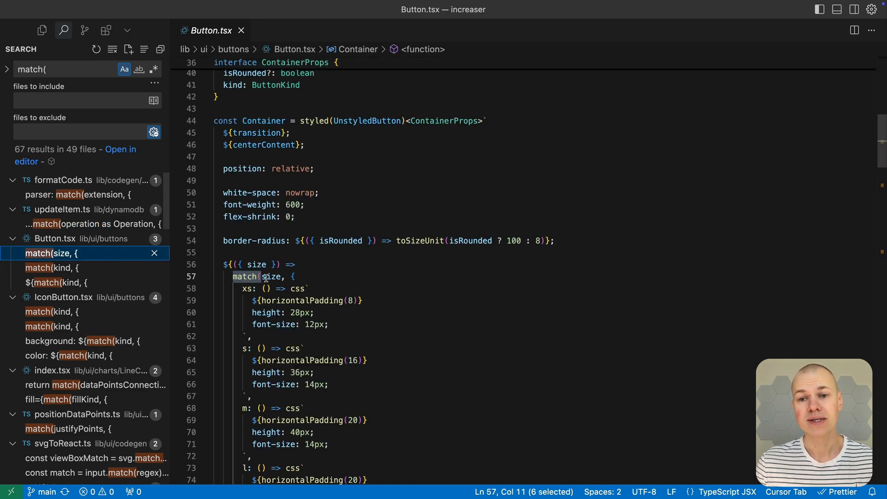
left_click(52, 312)
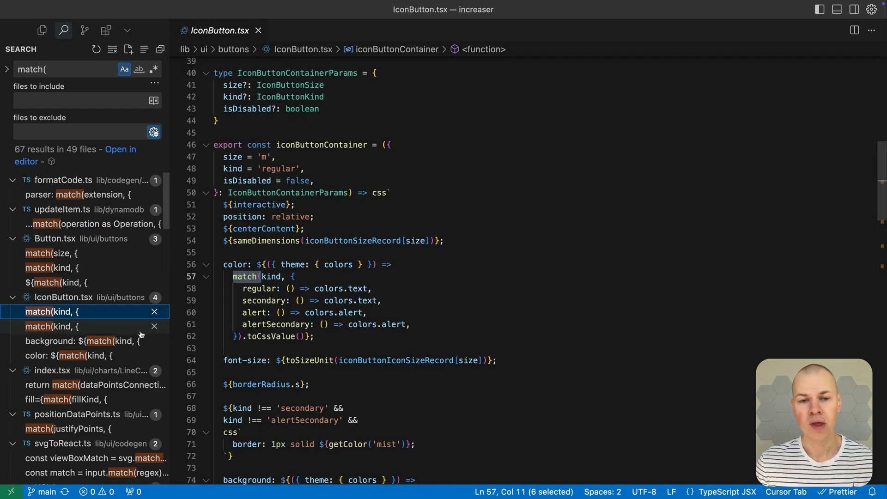
left_click(83, 385)
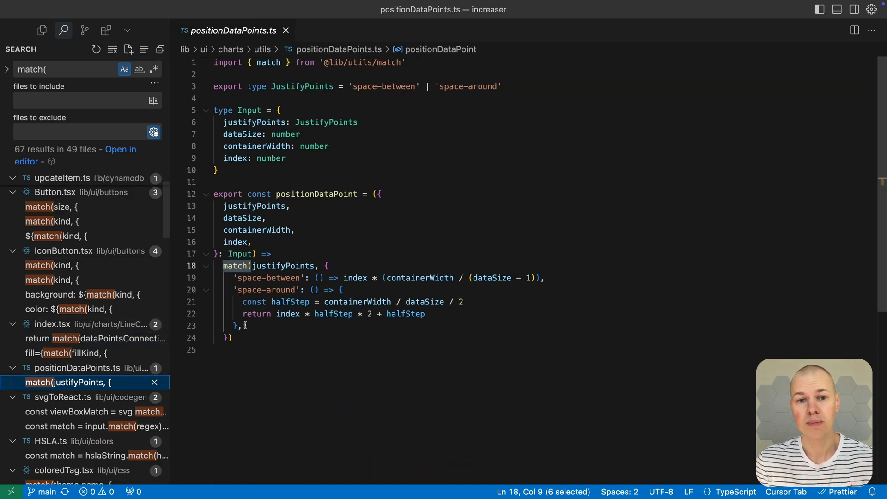
mouse_move(246, 330)
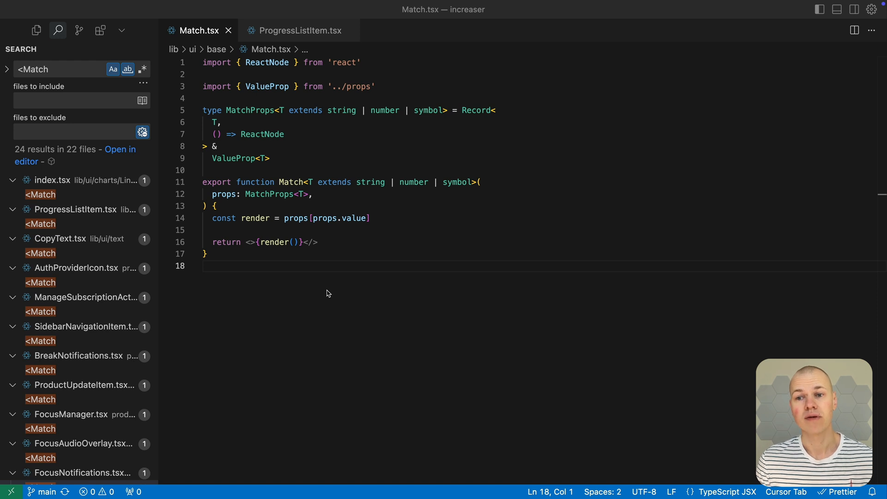
Review the Match component, its CompletedIndicator and pending div renders.
double_click(291, 183)
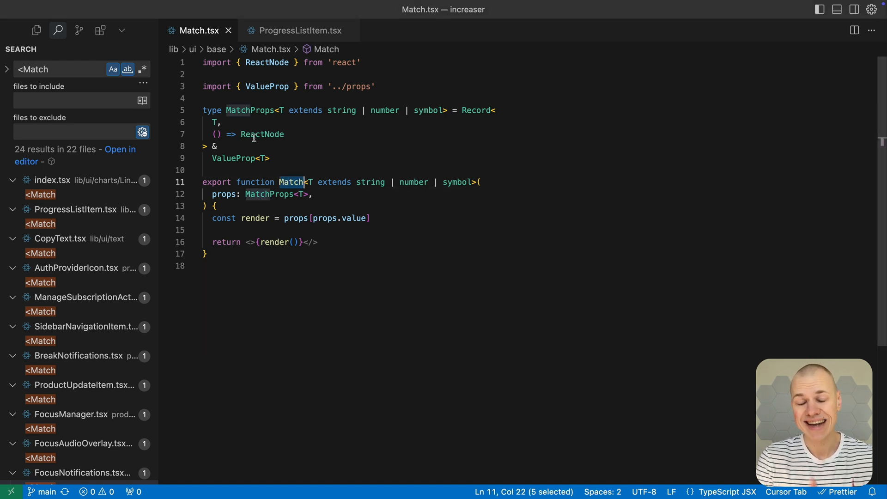
left_click_drag(211, 134, 285, 134)
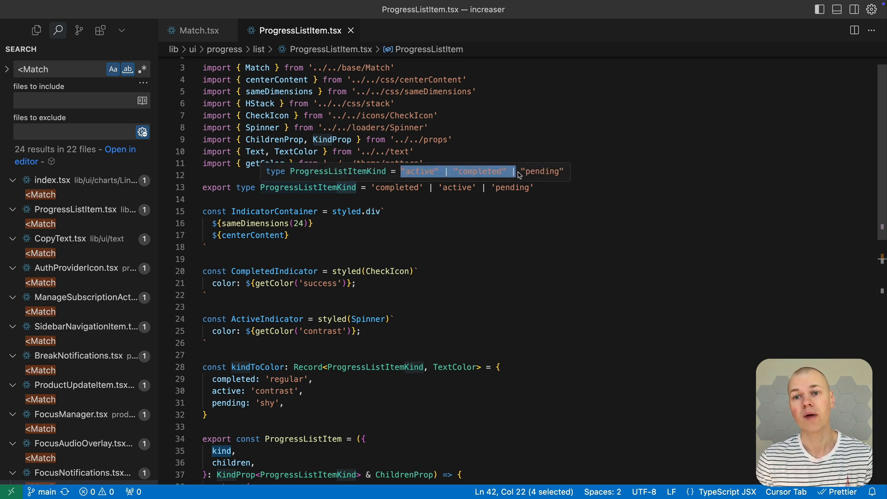
scroll("down", 3)
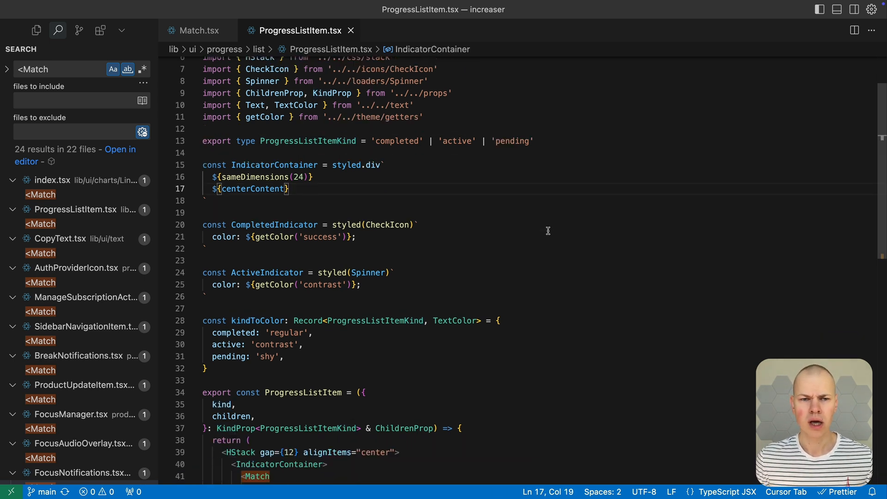
scroll("down", 3)
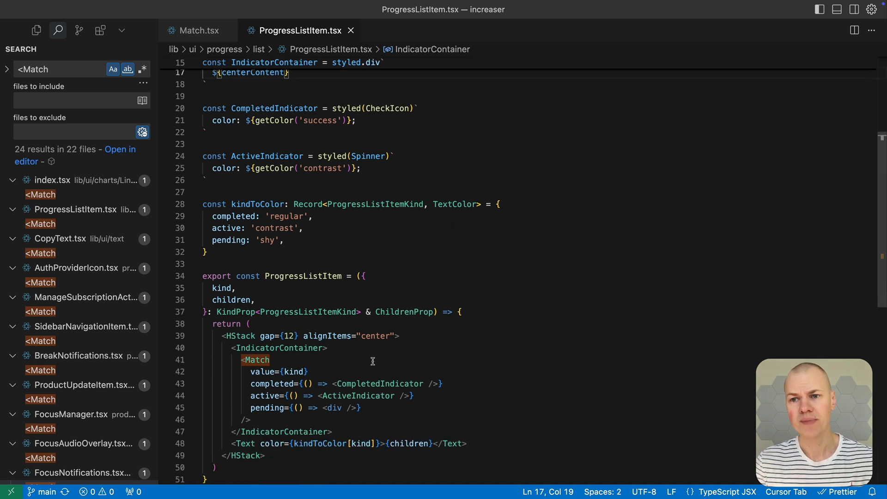
double_click(378, 383)
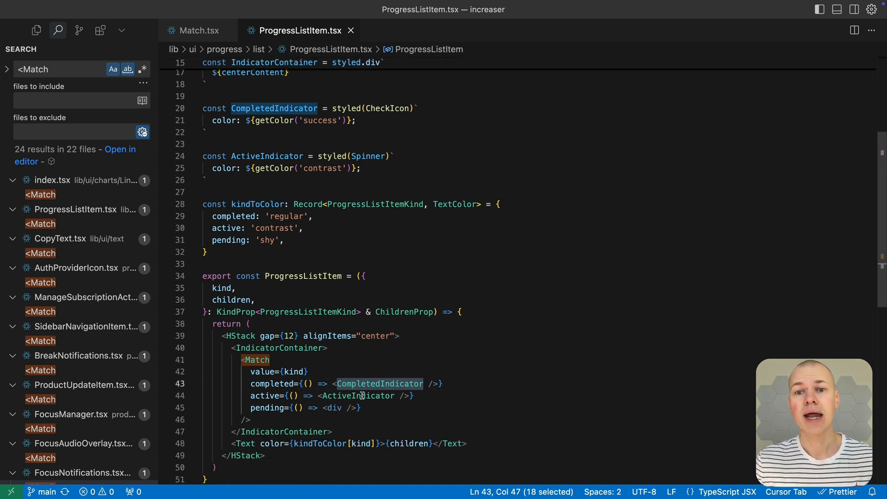
double_click(335, 407)
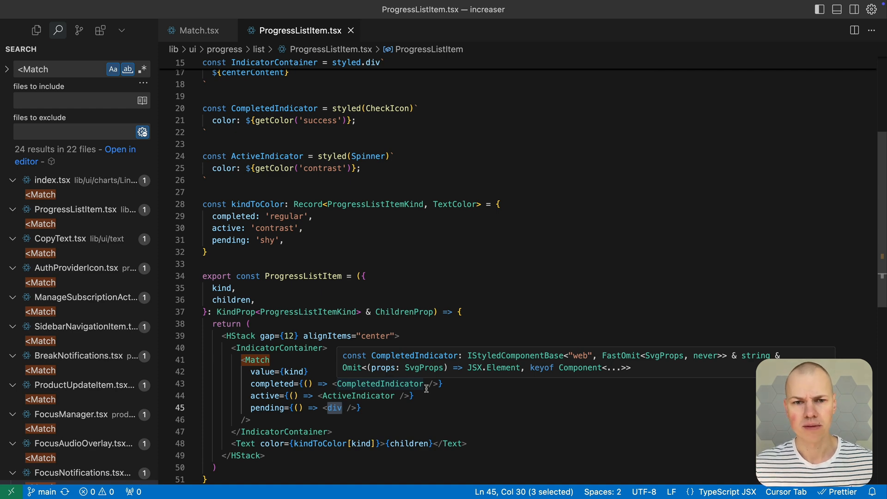
View <Match usages in the line chart, ProgressListItem.tsx and AuthProviderIcon.tsx.
left_click(53, 195)
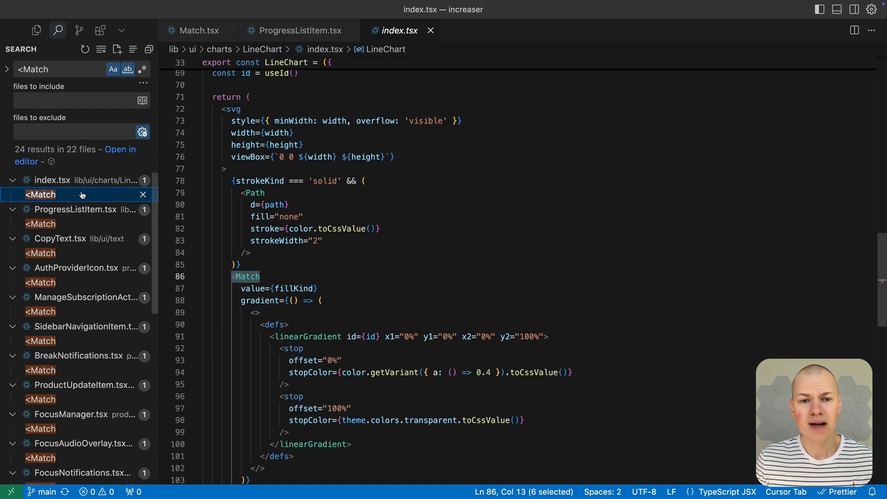
left_click(39, 223)
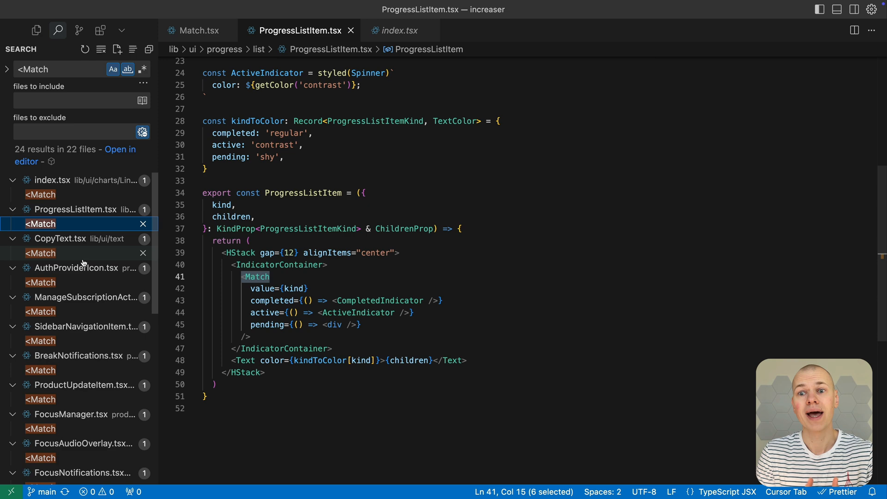
left_click(40, 282)
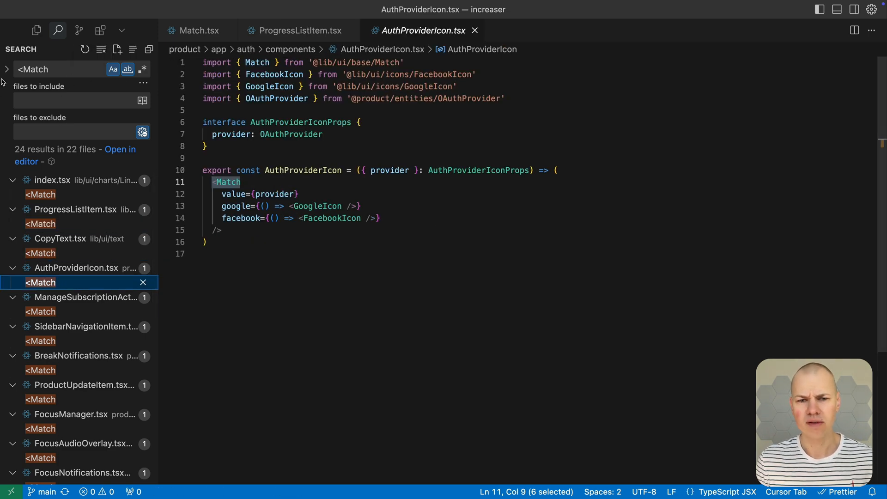
Extend the search term to '<MatchQuery' to list its usages.
type("Query")
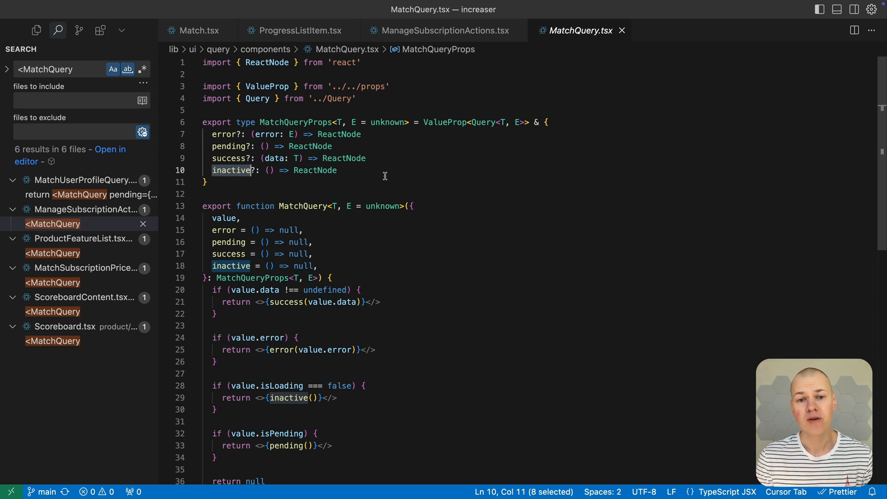
mouse_move(420, 220)
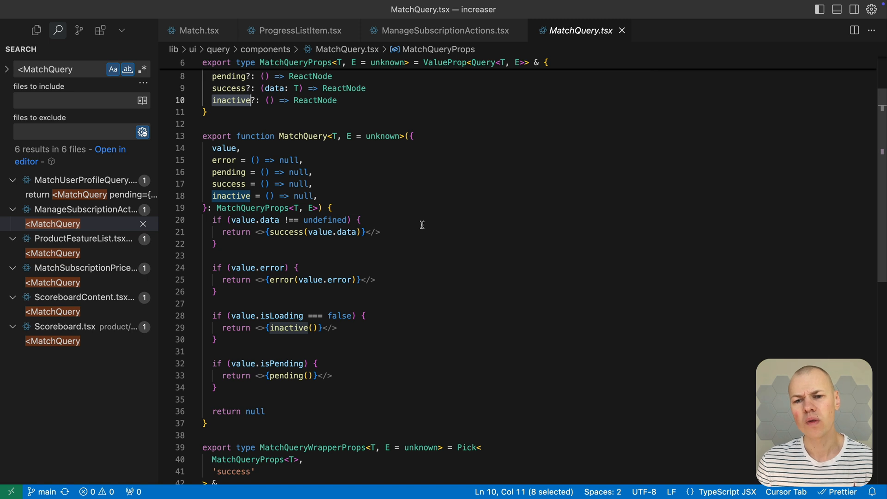
mouse_move(413, 208)
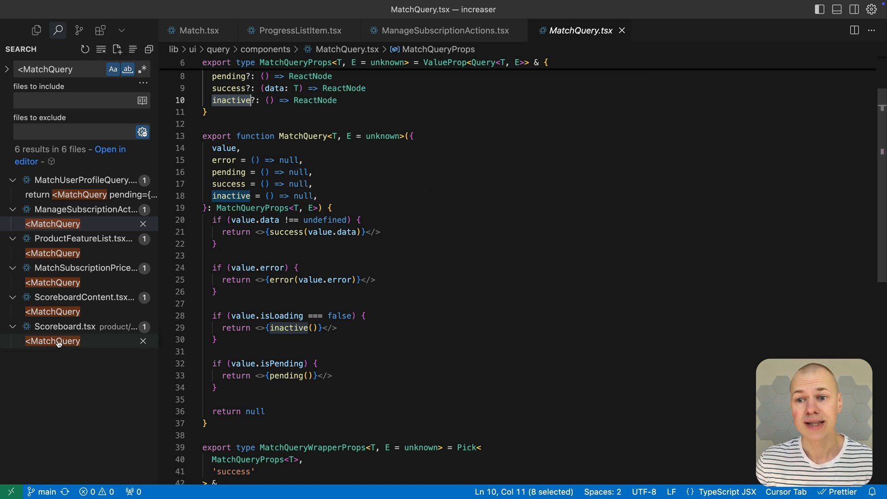
View the MatchQuery usage in Scoreboard.tsx and its success handler's value parameter.
left_click(53, 341)
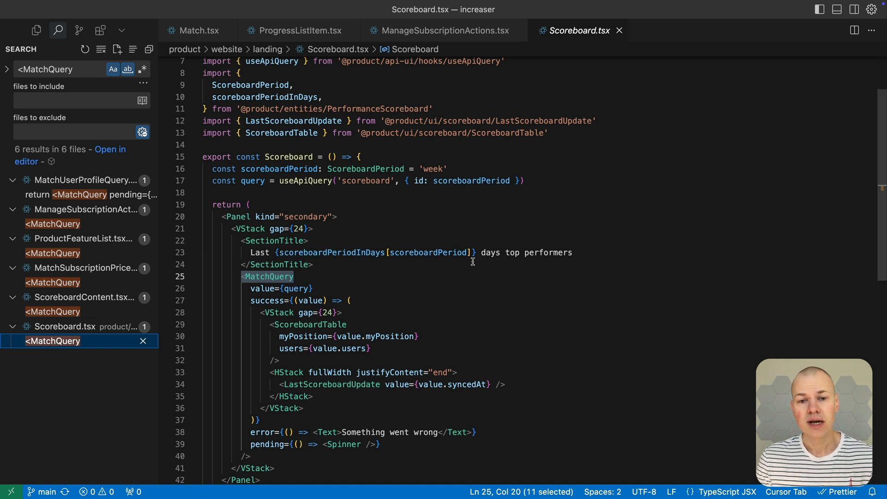
mouse_move(468, 270)
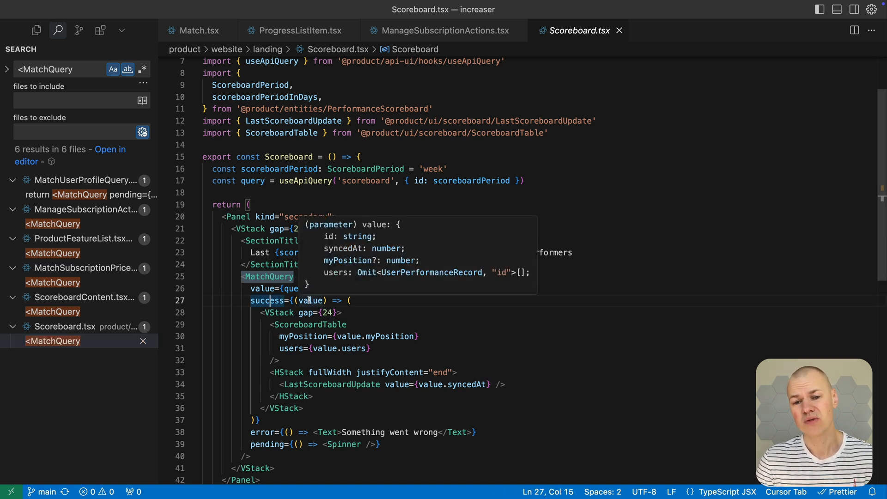
double_click(260, 432)
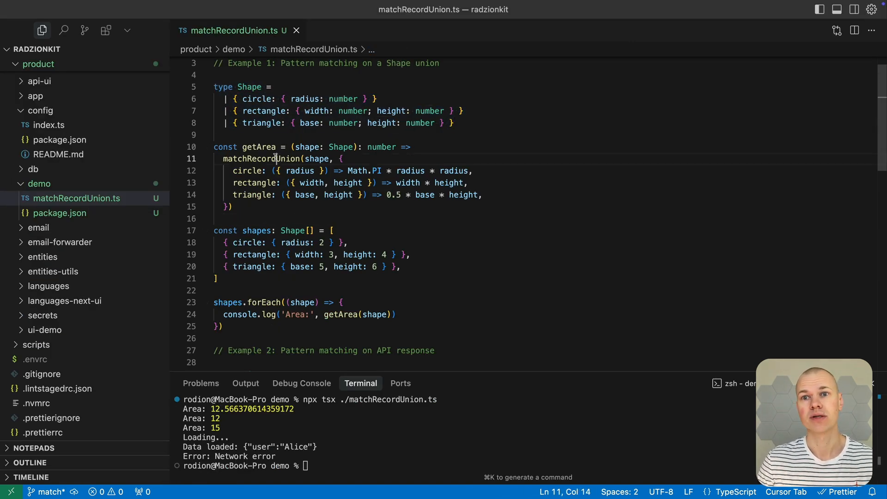
Review the matchRecordUnion demo's shape example and the API-response success case.
double_click(257, 158)
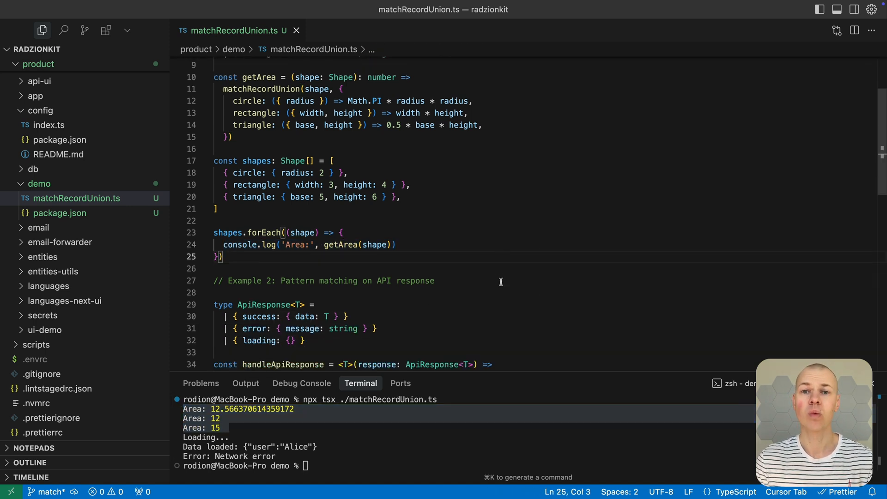
scroll("down", 3)
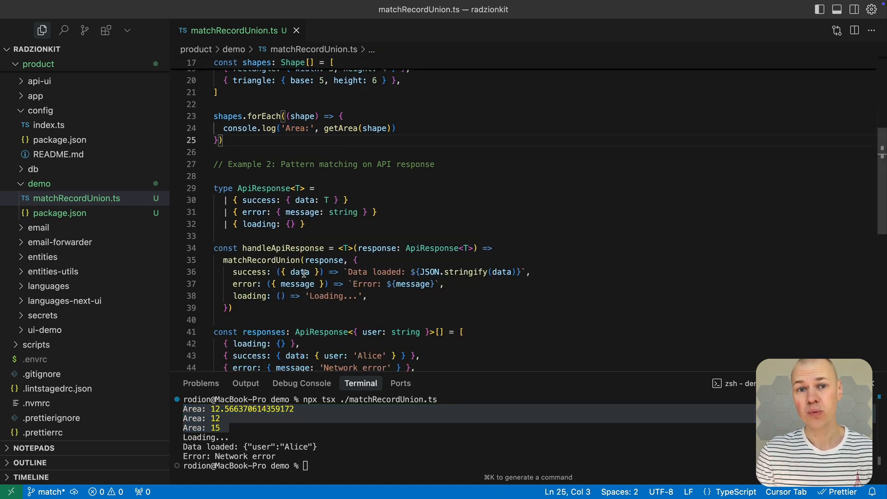
double_click(249, 295)
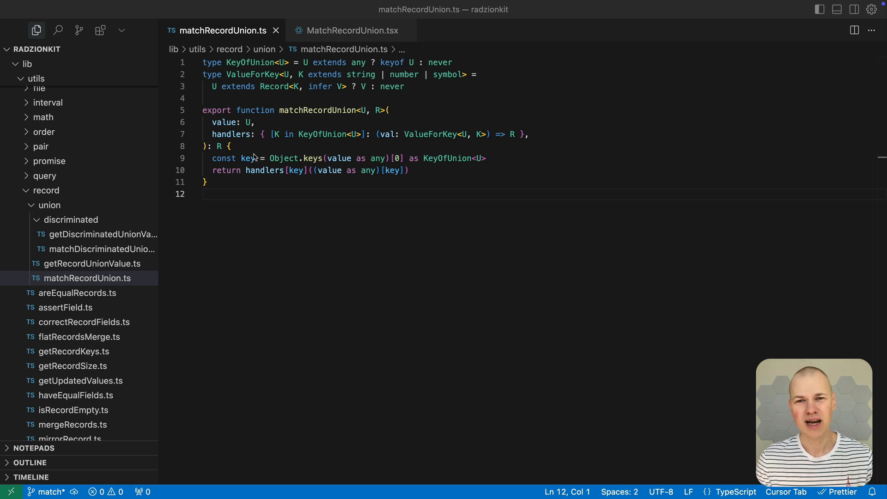
Walk through matchRecordUnion's key variable, KeyOfUnion type and handler call return.
double_click(317, 109)
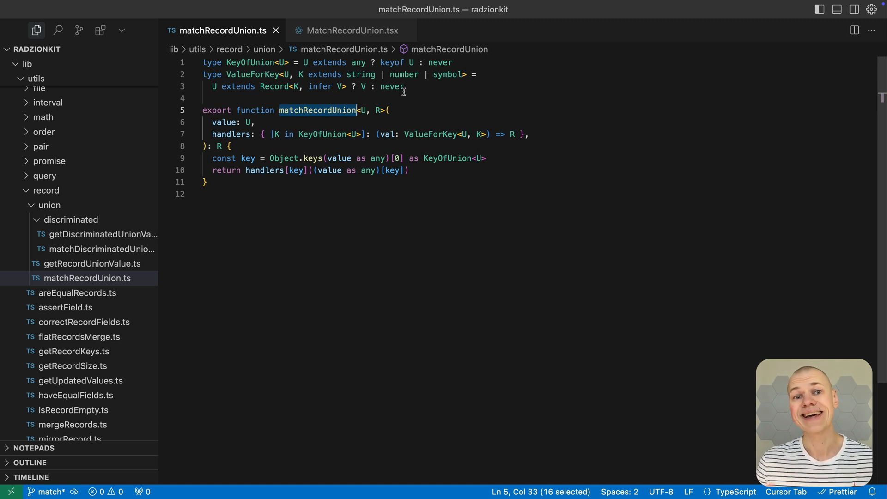
left_click(299, 62)
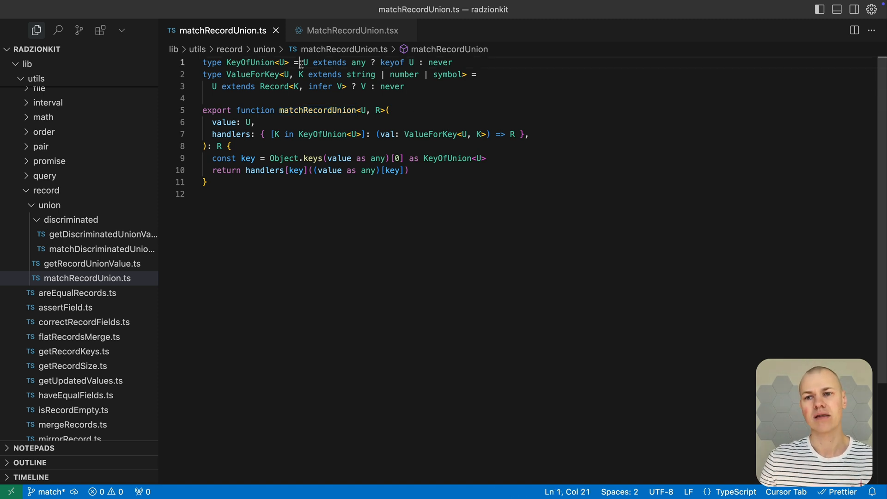
left_click_drag(298, 62, 453, 62)
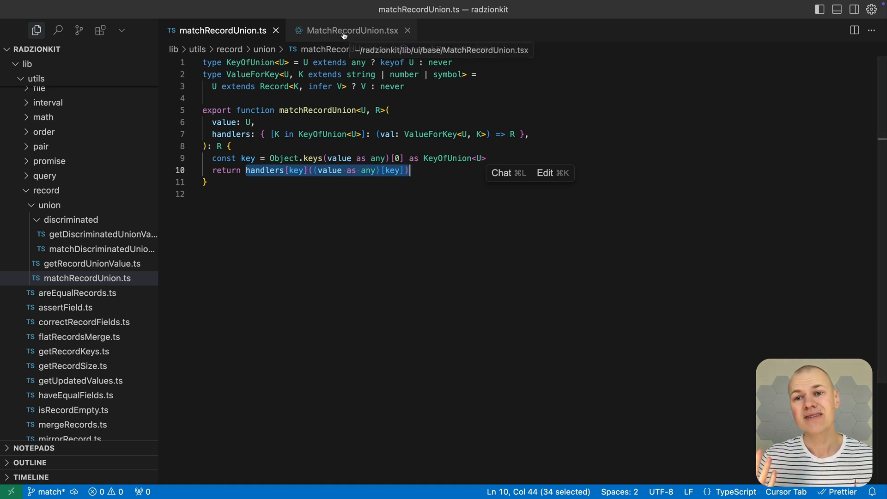
View the MatchRecordUnion React component and its handlers prop.
left_click(351, 29)
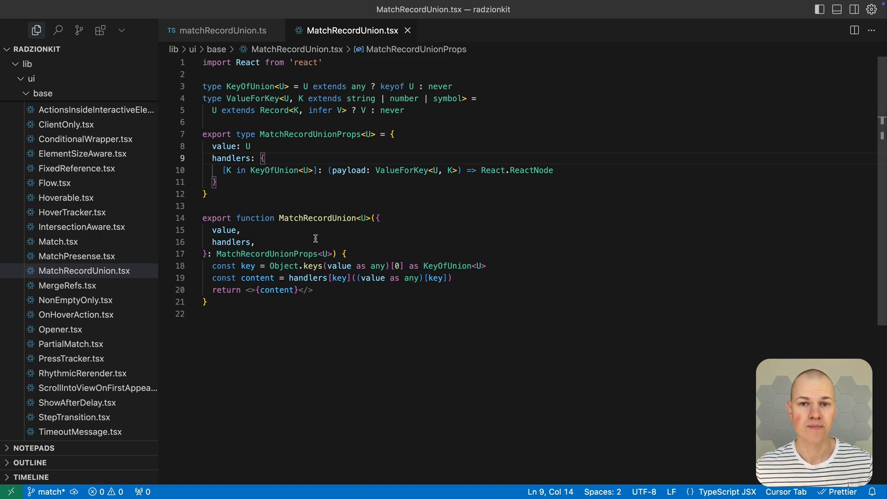
double_click(318, 218)
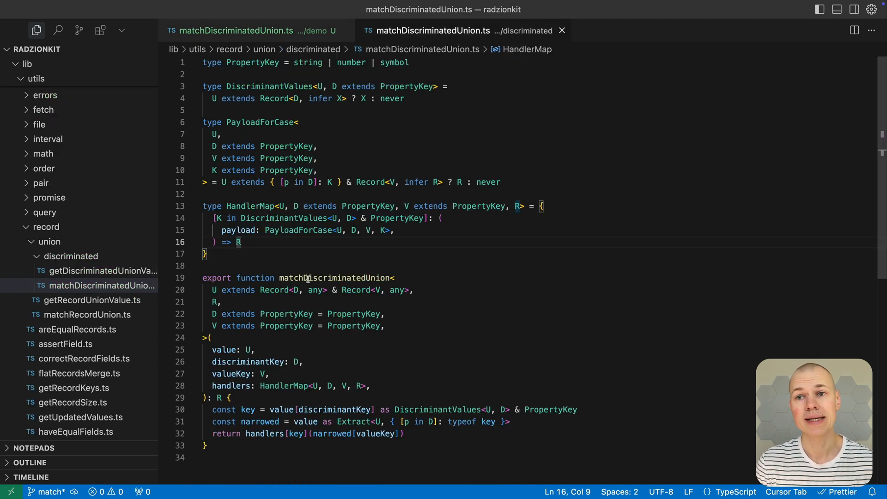
Switch to the matchDiscriminatedUnion demo and highlight the circle case of the Shape union.
left_click(238, 31)
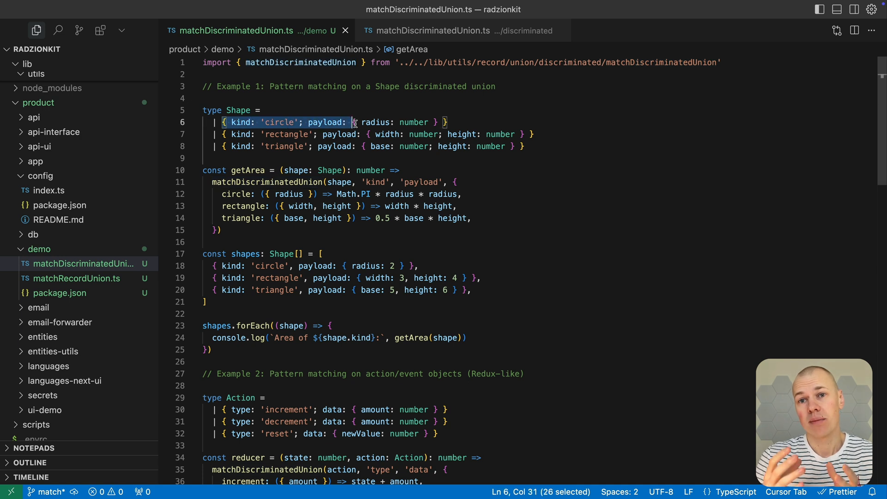
left_click_drag(354, 122, 447, 122)
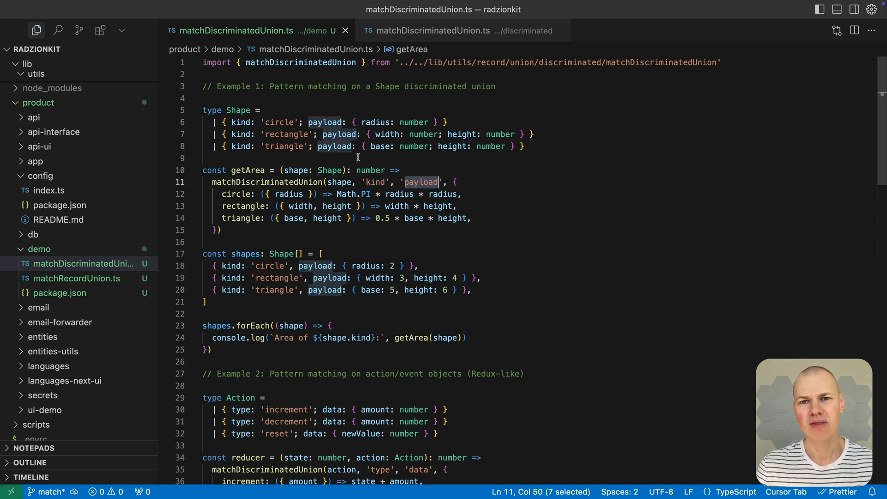
mouse_move(826, 159)
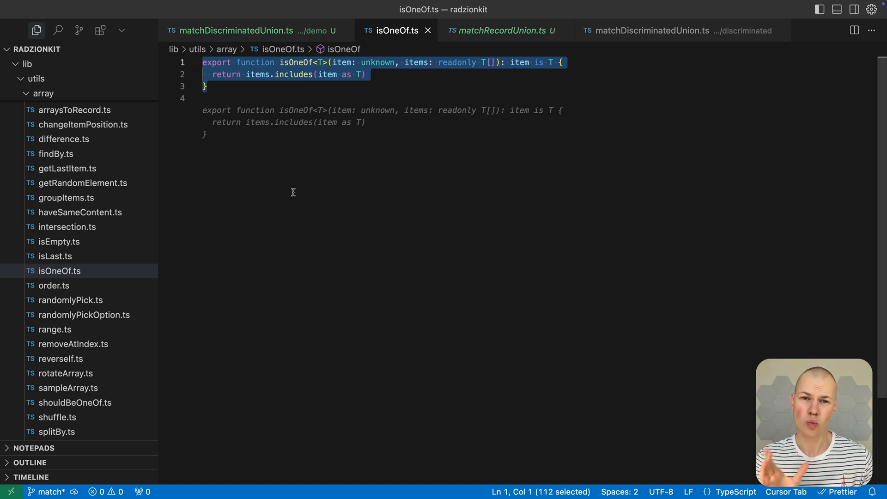
From suggestInboxLink.ts, jump to the isOneOf definition and highlight its 'item is T' return type.
left_click(204, 98)
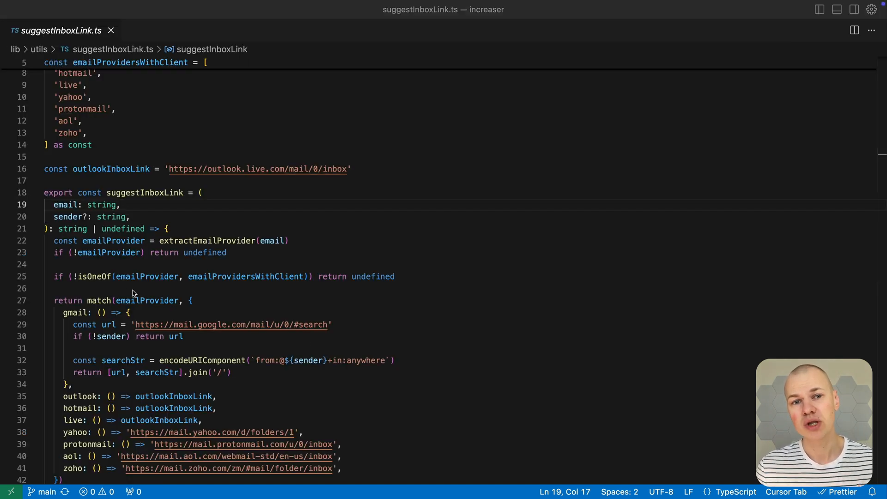
left_click(96, 276)
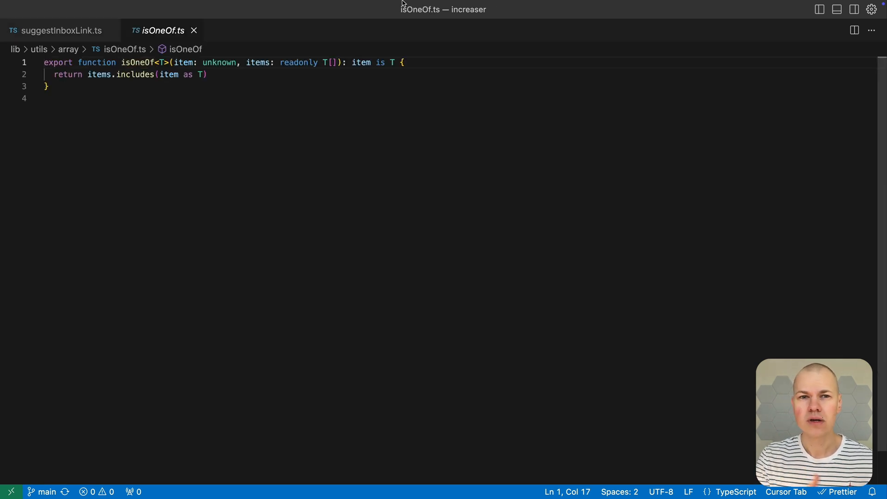
left_click_drag(352, 62, 396, 62)
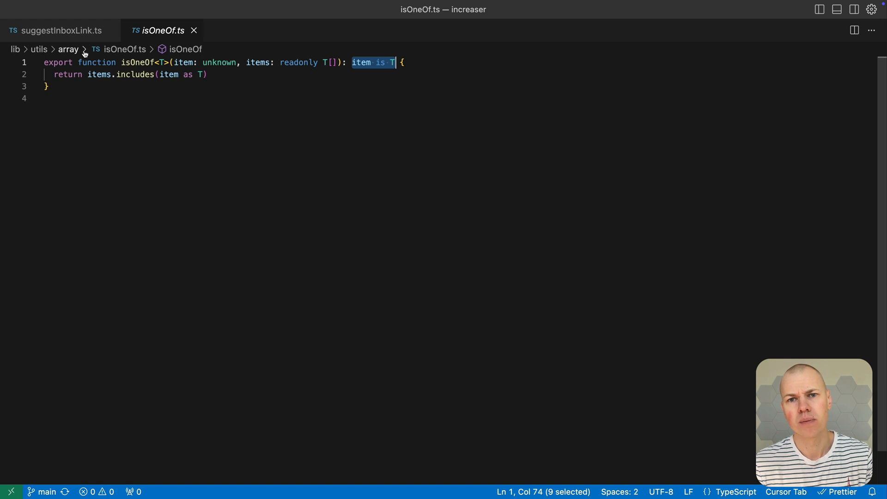
left_click(60, 29)
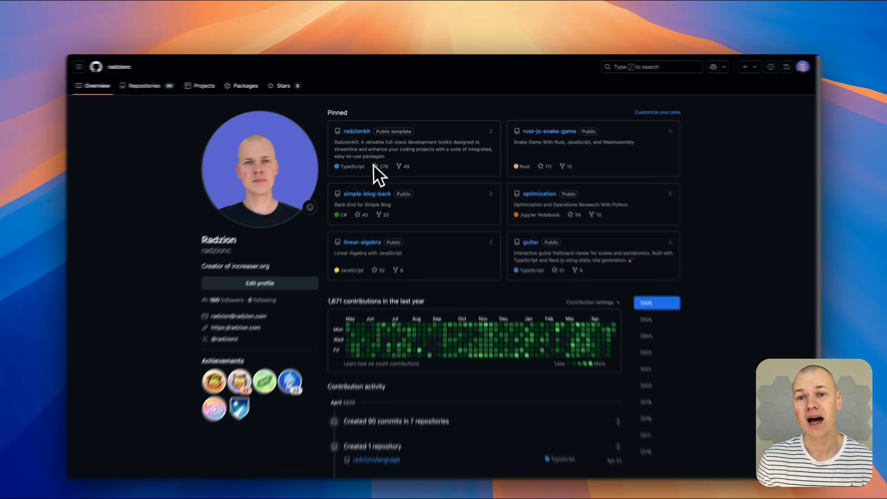
Open the pinned radzionkit repository on GitHub and star it.
left_click(356, 131)
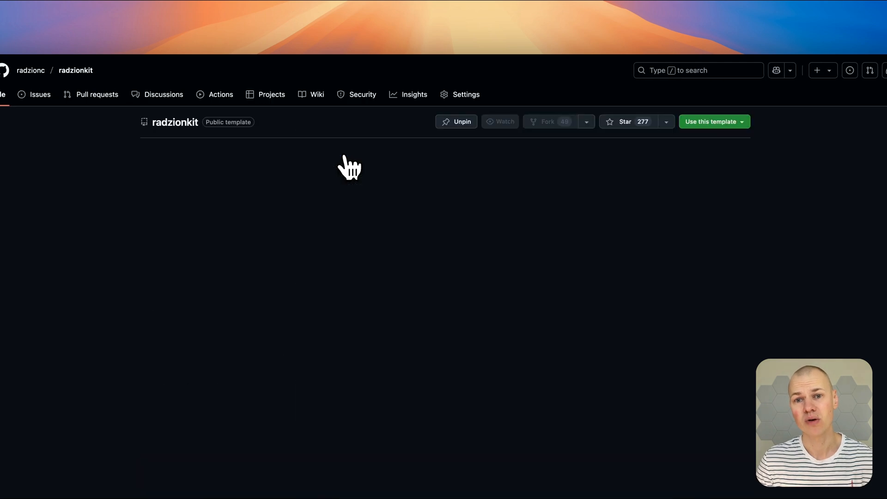
left_click(625, 121)
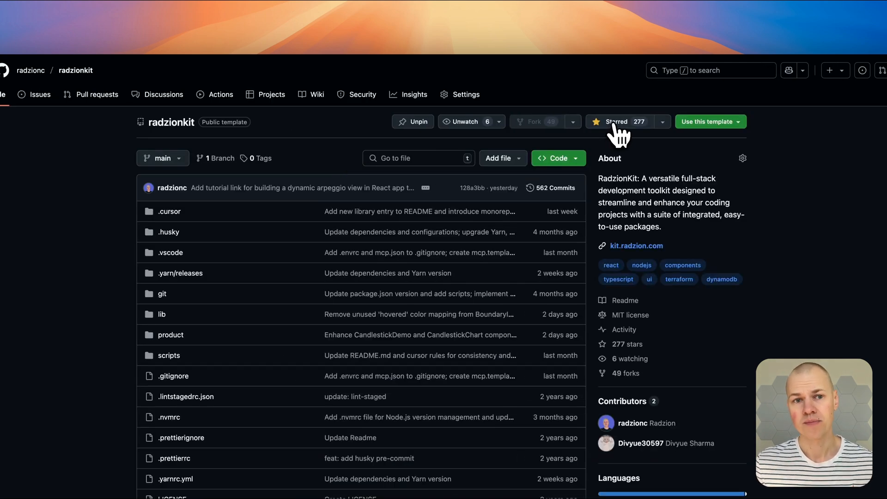
left_click(616, 121)
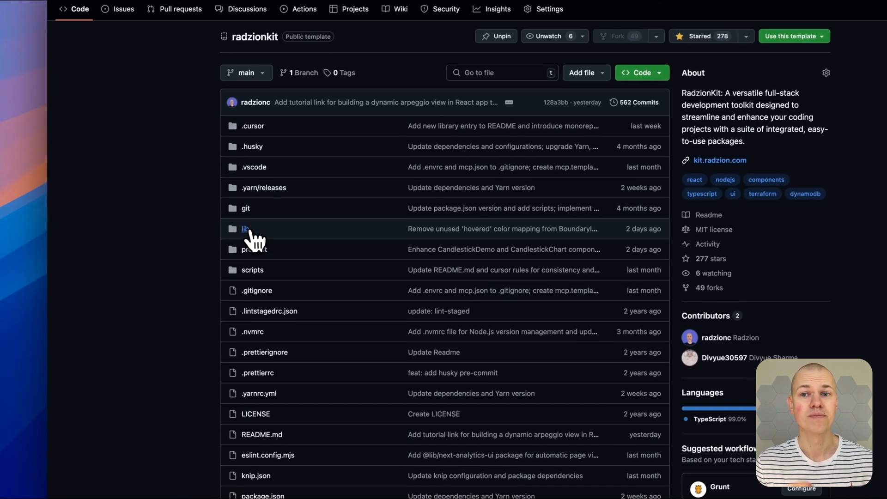
Browse into lib/utils and view the generic match.ts utility.
left_click(245, 229)
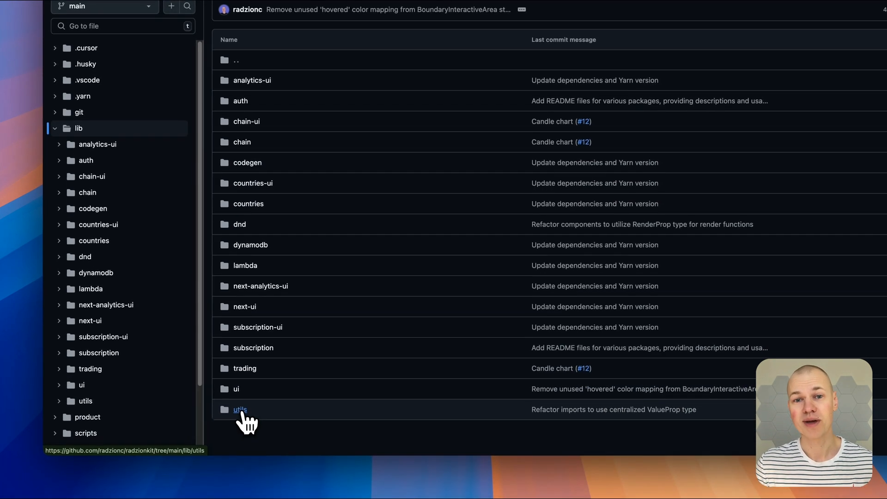
left_click(240, 410)
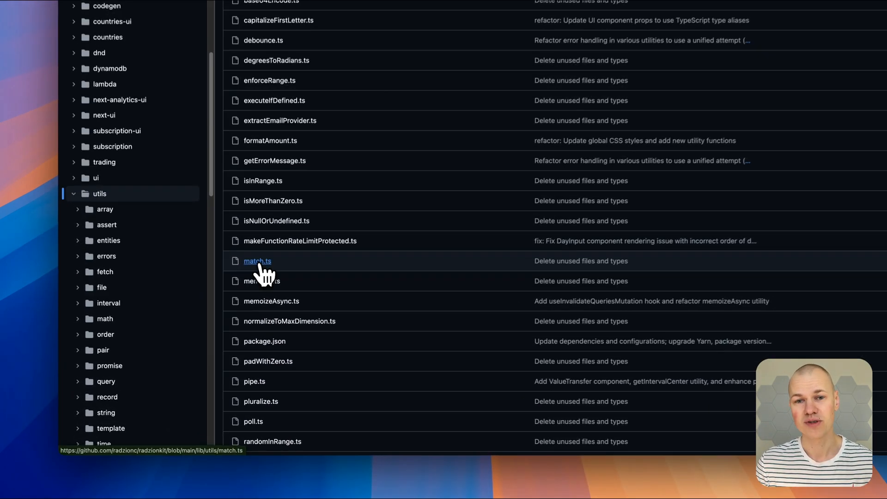
left_click(257, 261)
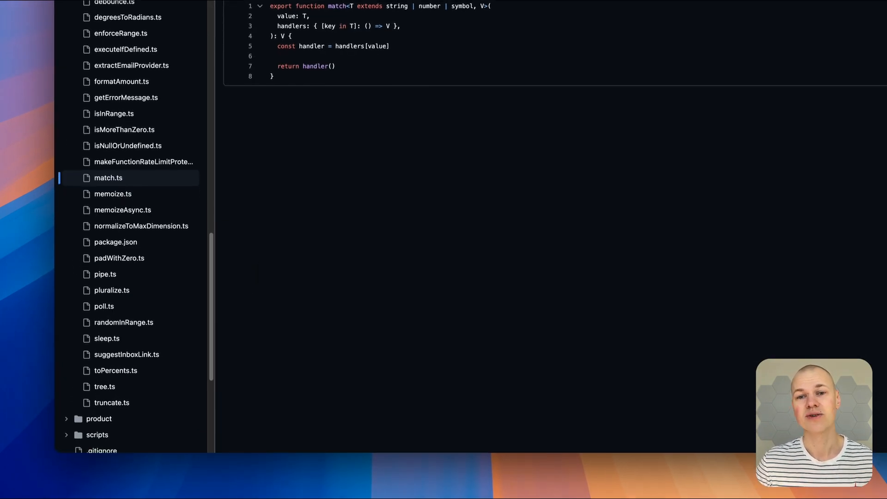